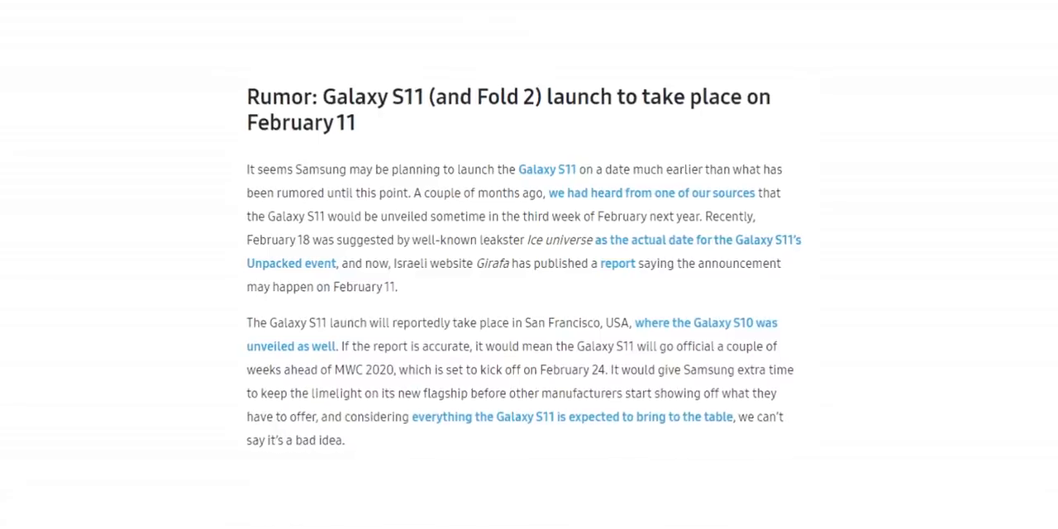
{"action": "scroll", "scroll_direction": "down", "scroll_amount": 3}
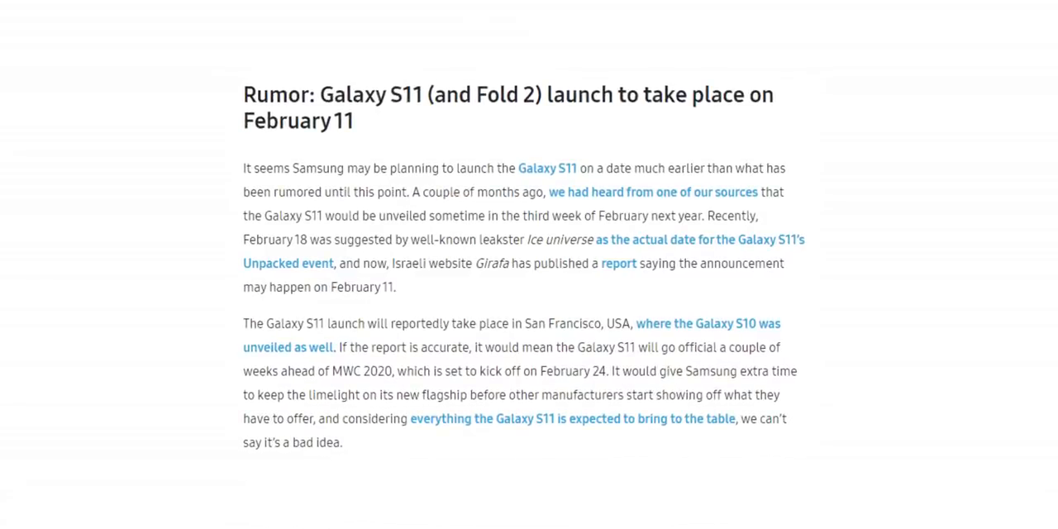